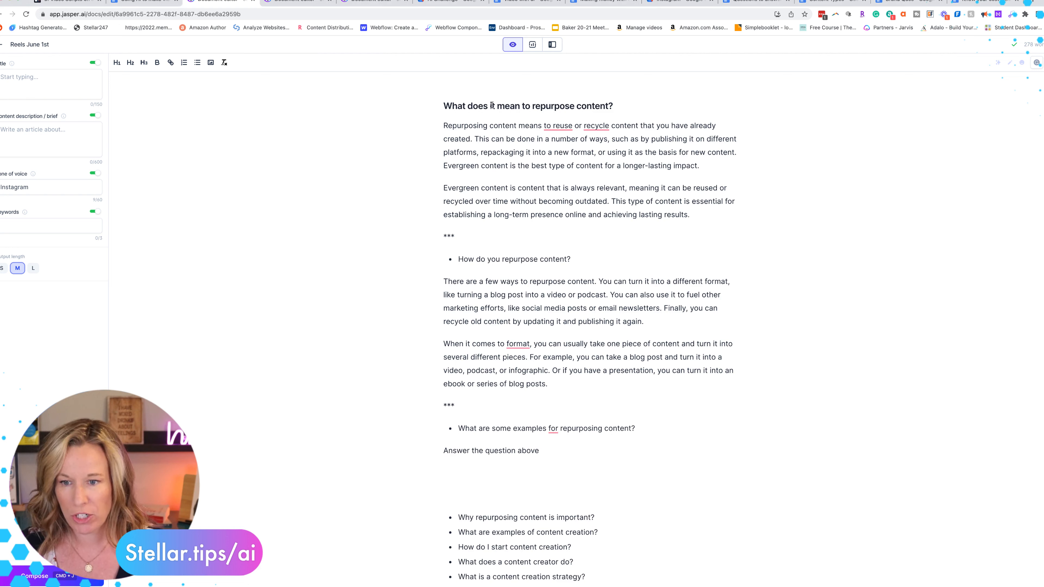
mouse_move(474, 120)
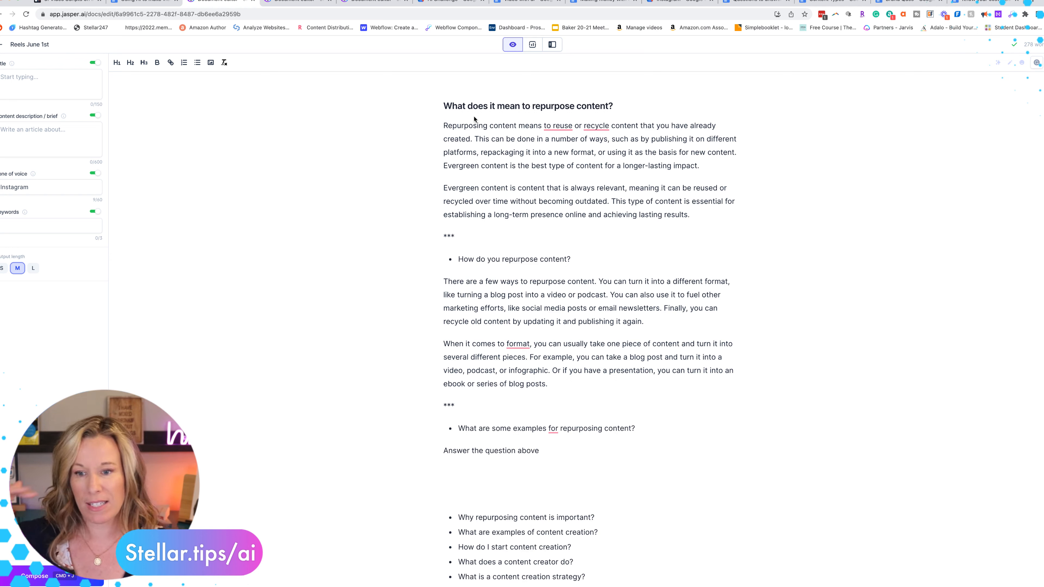
mouse_move(448, 127)
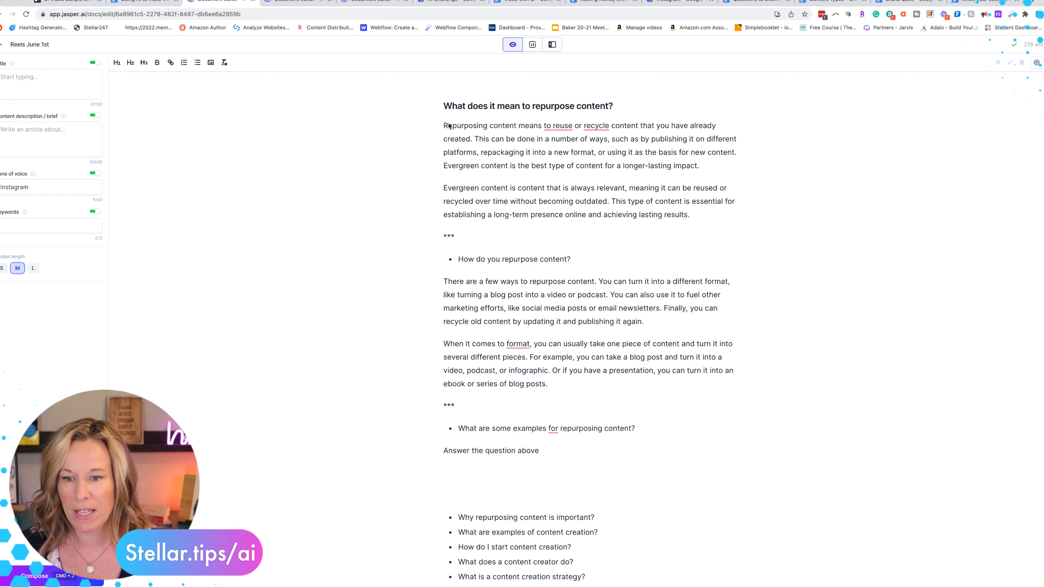
mouse_move(700, 223)
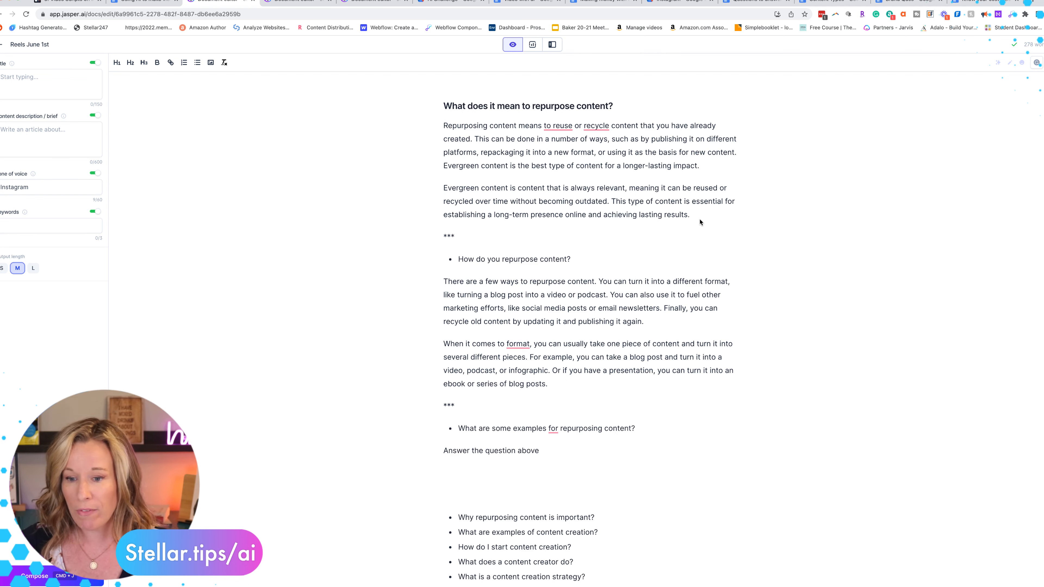
- Scroll down through the document to follow the generated answers about repurposing content
scroll(down, 3)
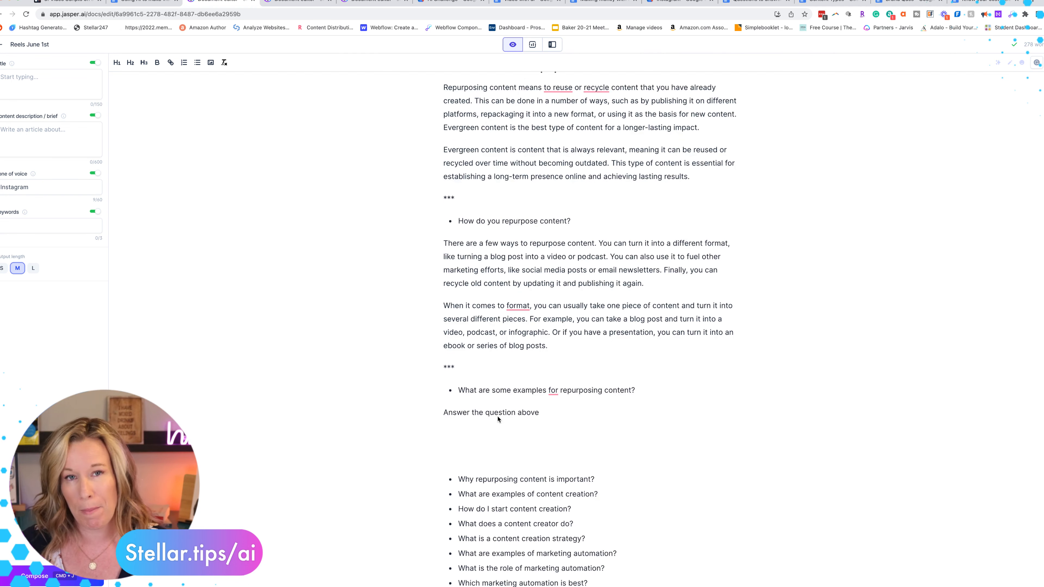
scroll(down, 3)
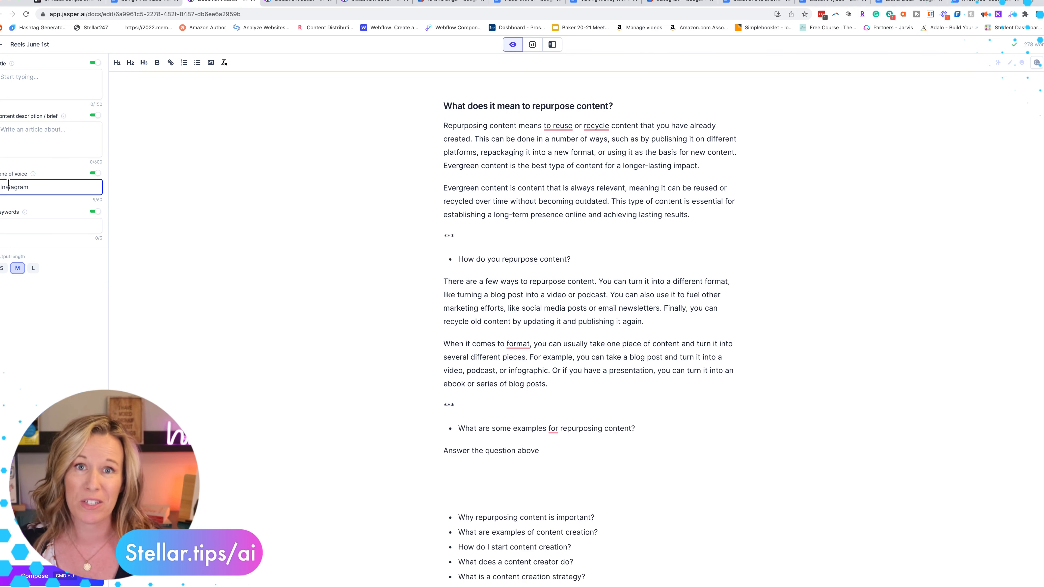
scroll(down, 3)
text(Answer the question above)
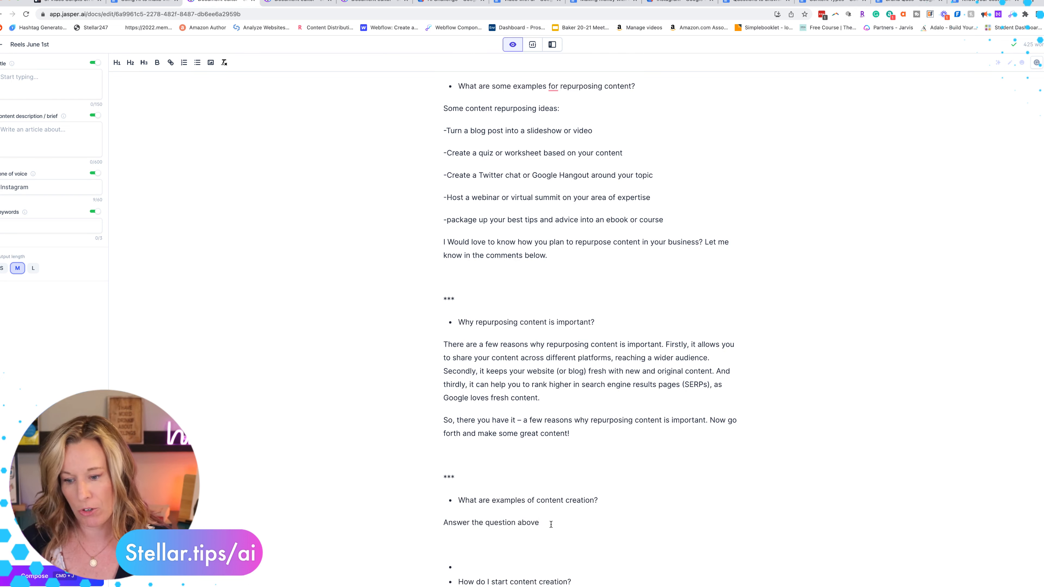
scroll(down, 3)
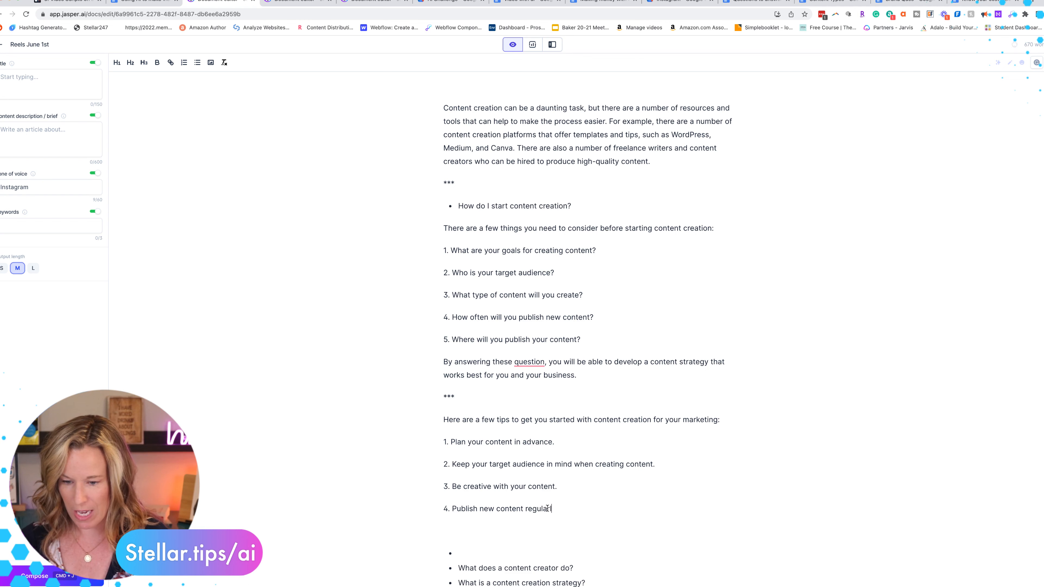
- Finish the closing paragraph 'By doing the ab...', accept Grammarly's comma removal after 'interesting', and add a *** separator
text(By doing the above, you will be able to create content that is not only creative and)
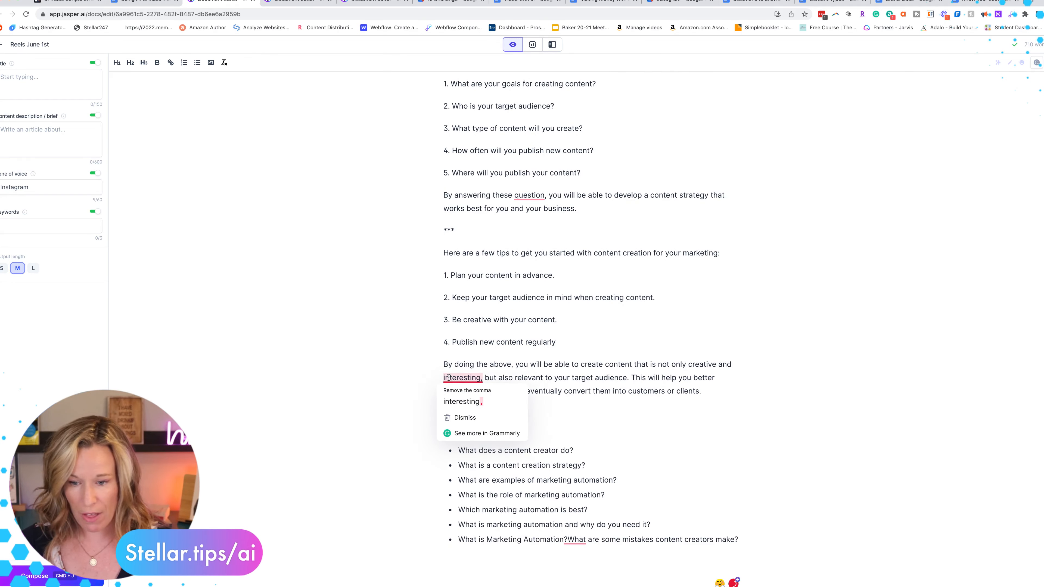
click(462, 401)
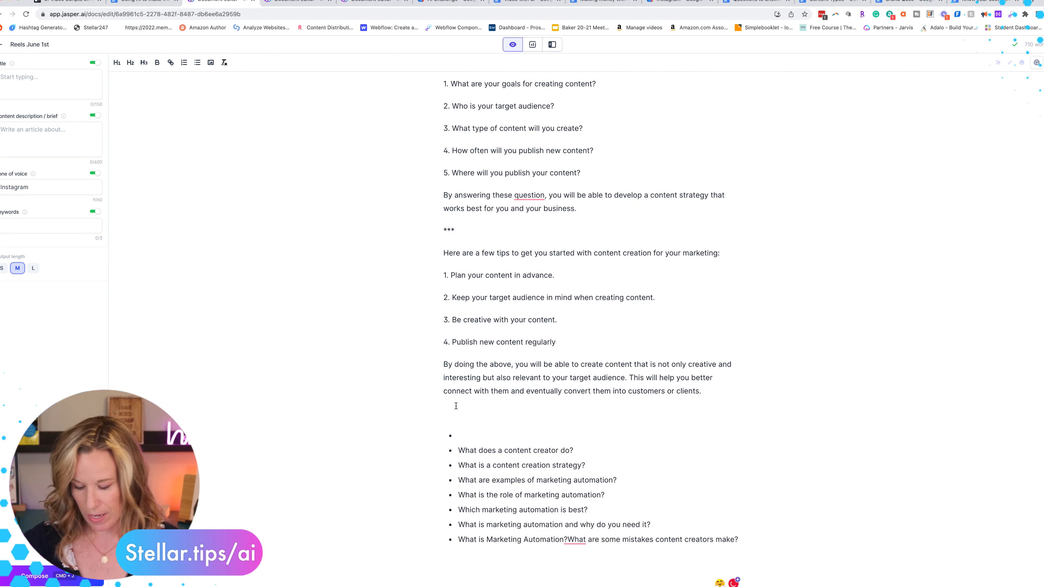
text(***)
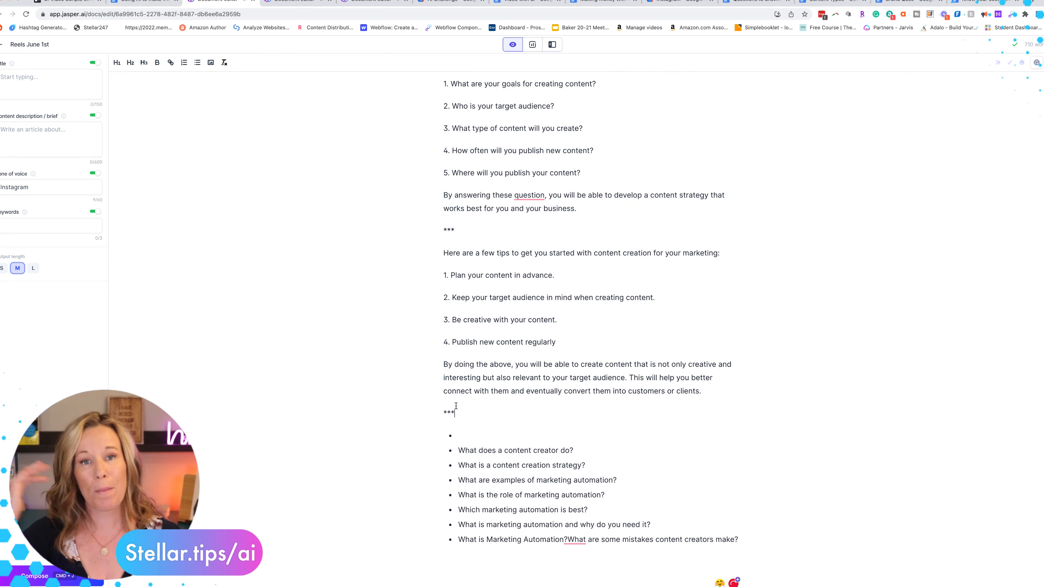